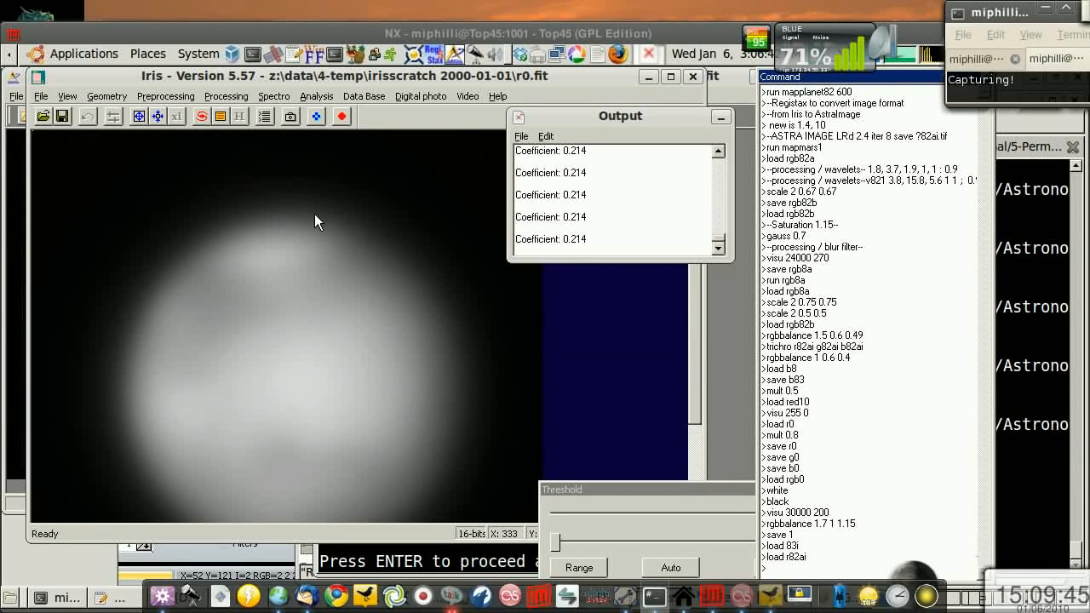
mouse_move(334, 432)
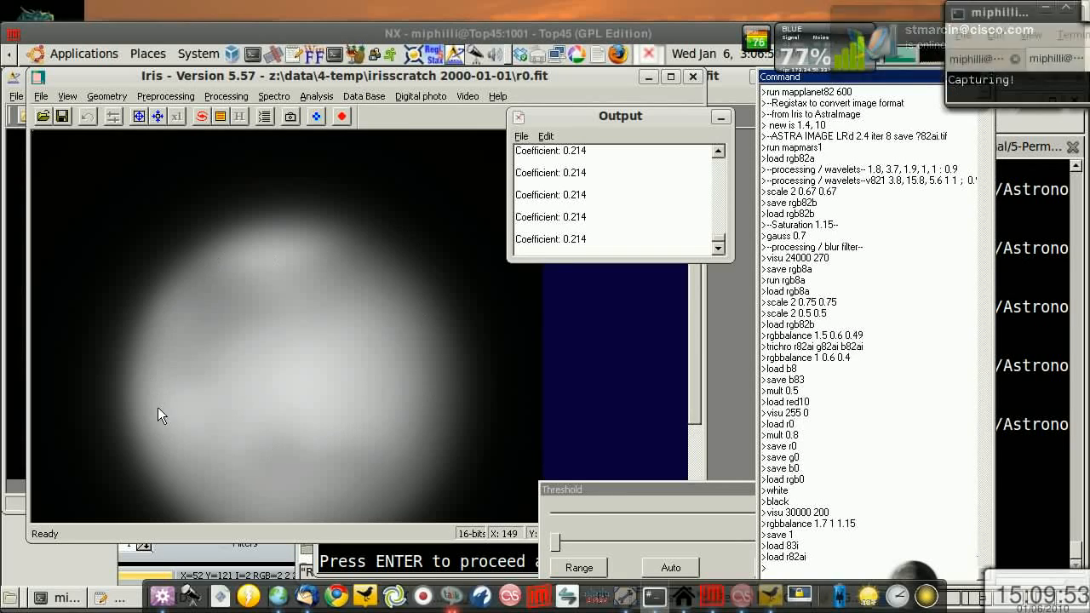
mouse_move(420, 272)
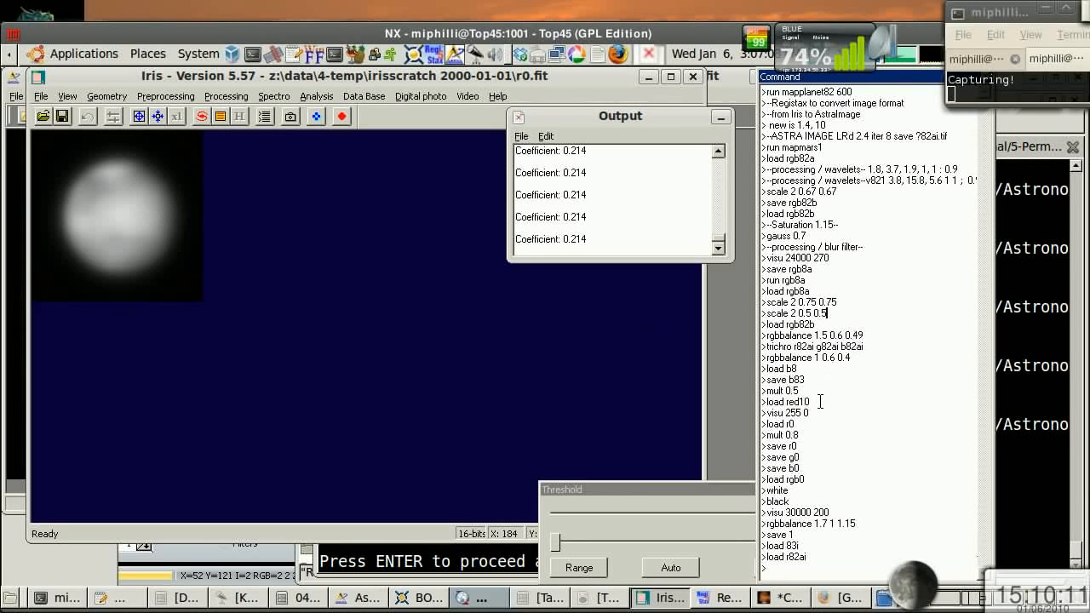
Step: Bring up Astra Image showing the 600 by 600 r0 Mars frame
key("Return")
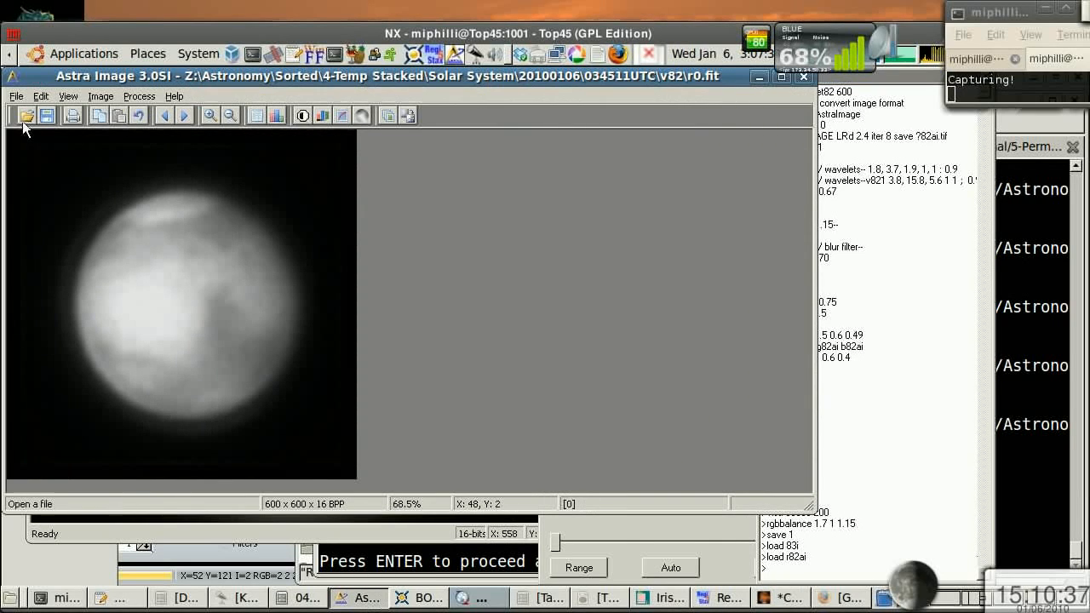
Step: Open r0.fit from the Desktop\AI-Shorts folder in Astra Image
left_click(28, 115)
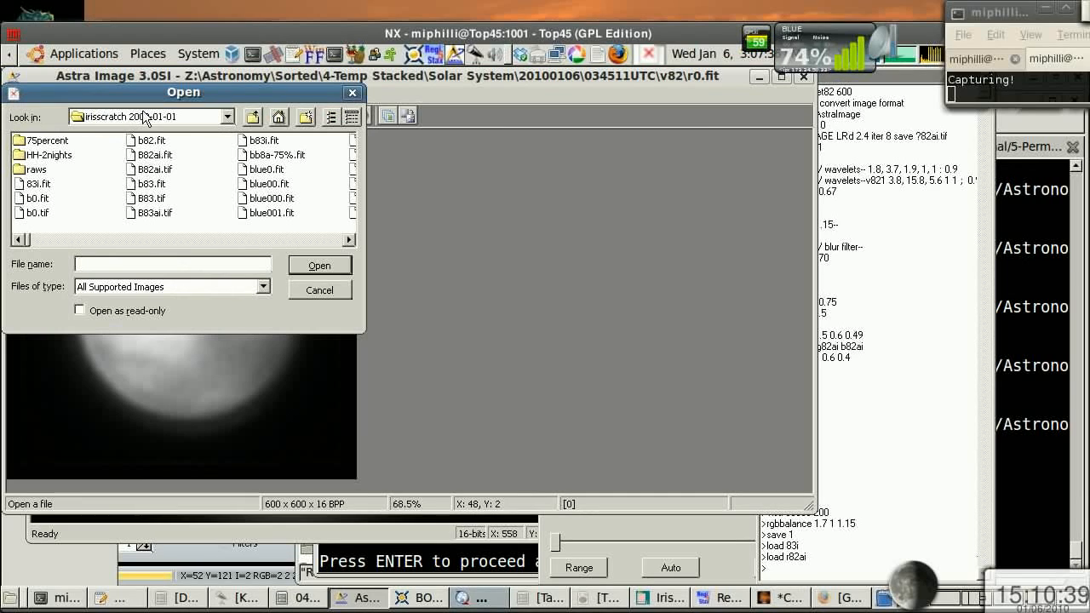
left_click(226, 117)
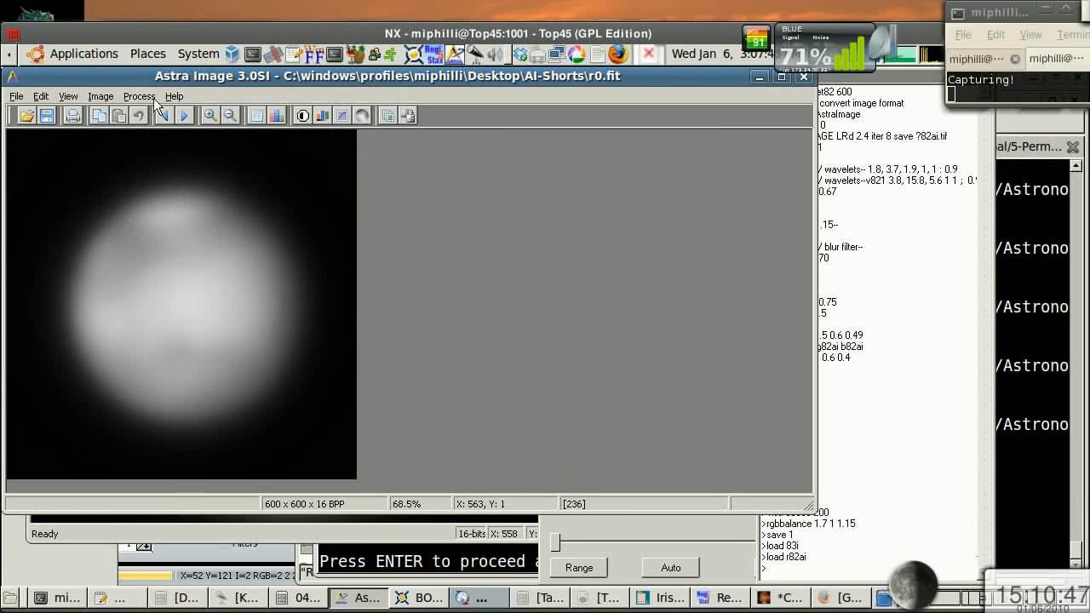
left_click(139, 95)
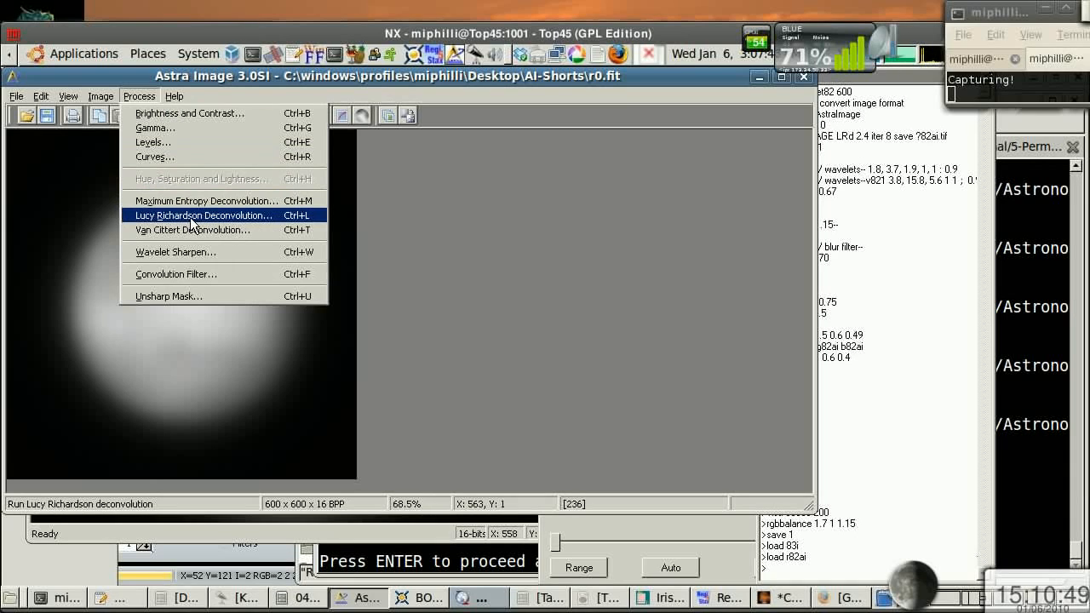
Step: Apply Lucy-Richardson deconvolution with Gaussian width 5 and 10 iterations after previewing
left_click(202, 215)
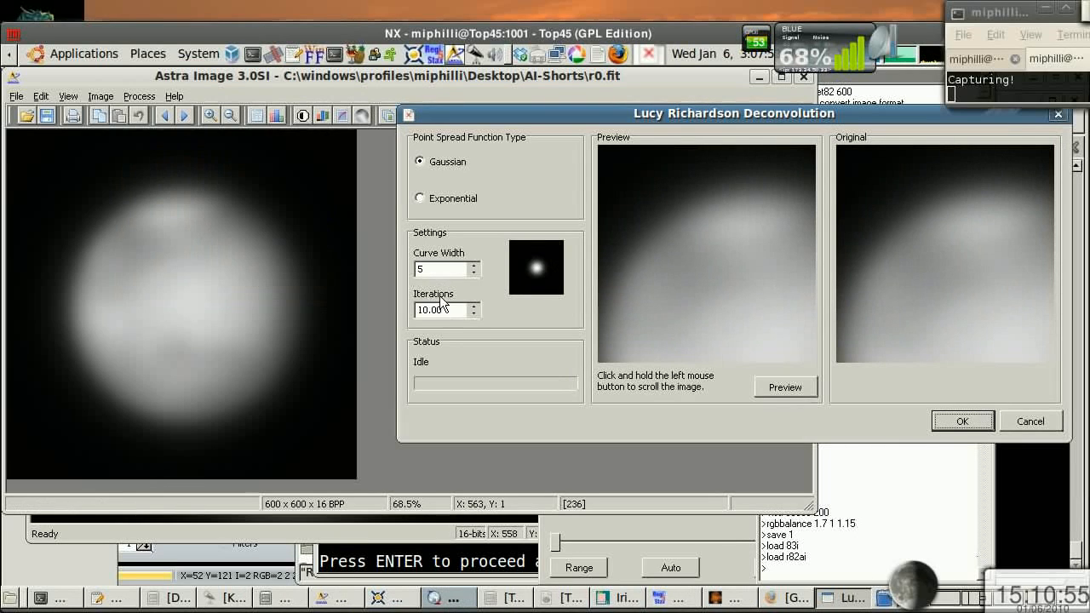
left_click(784, 388)
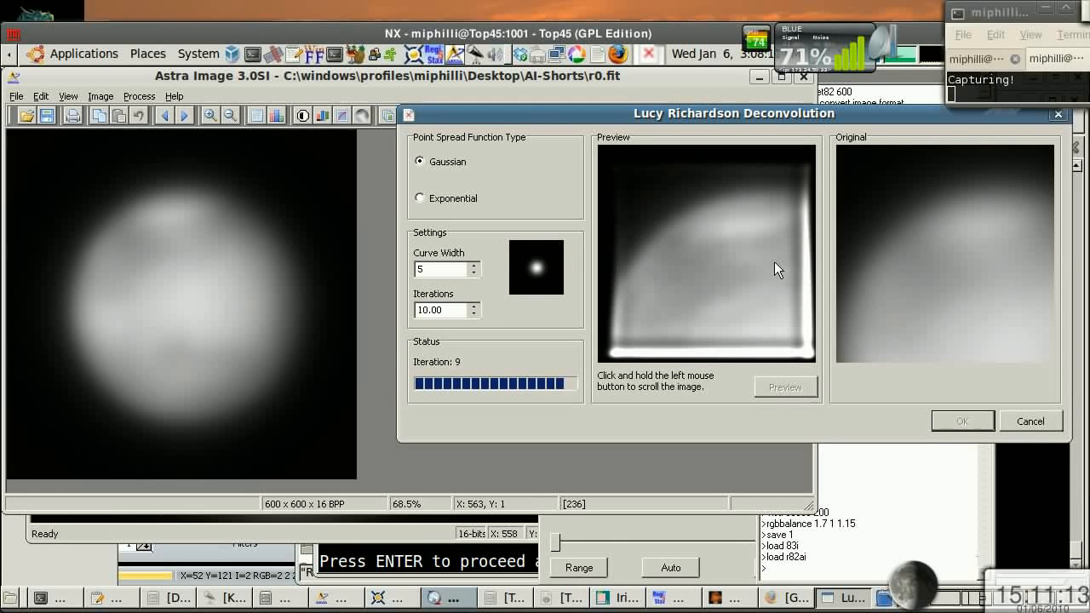
left_click(962, 421)
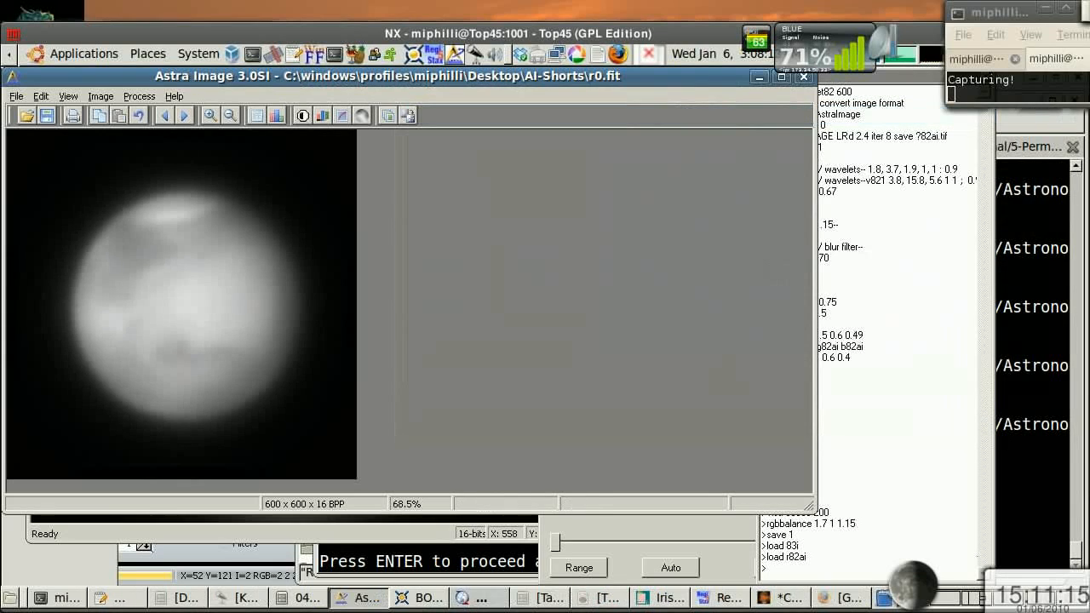
mouse_move(142, 260)
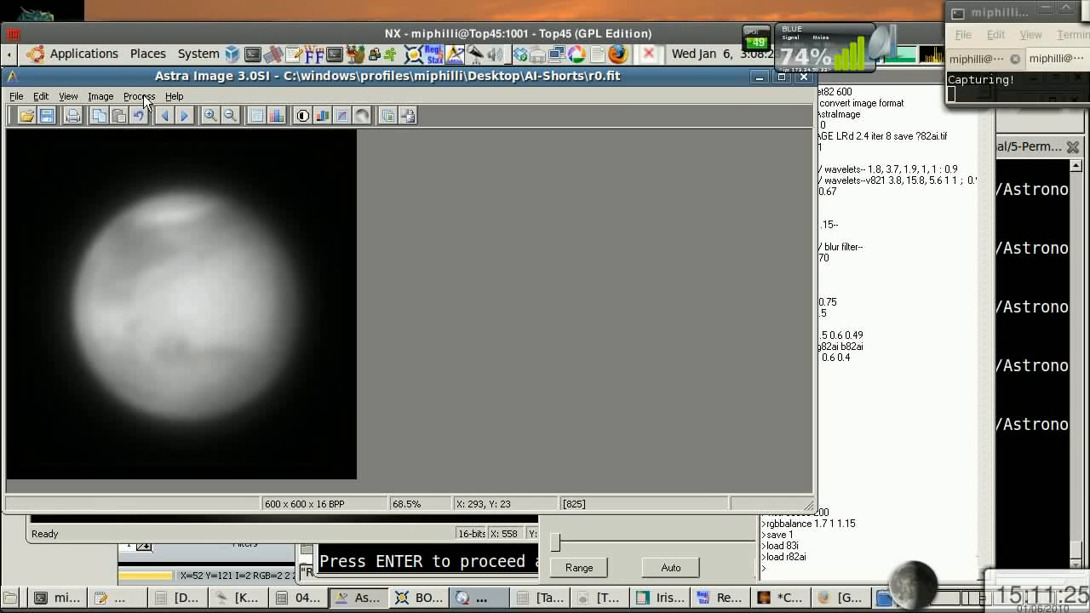
Step: Apply maximum entropy deconvolution with Gaussian width 5 and 9 iterations after previewing
left_click(138, 95)
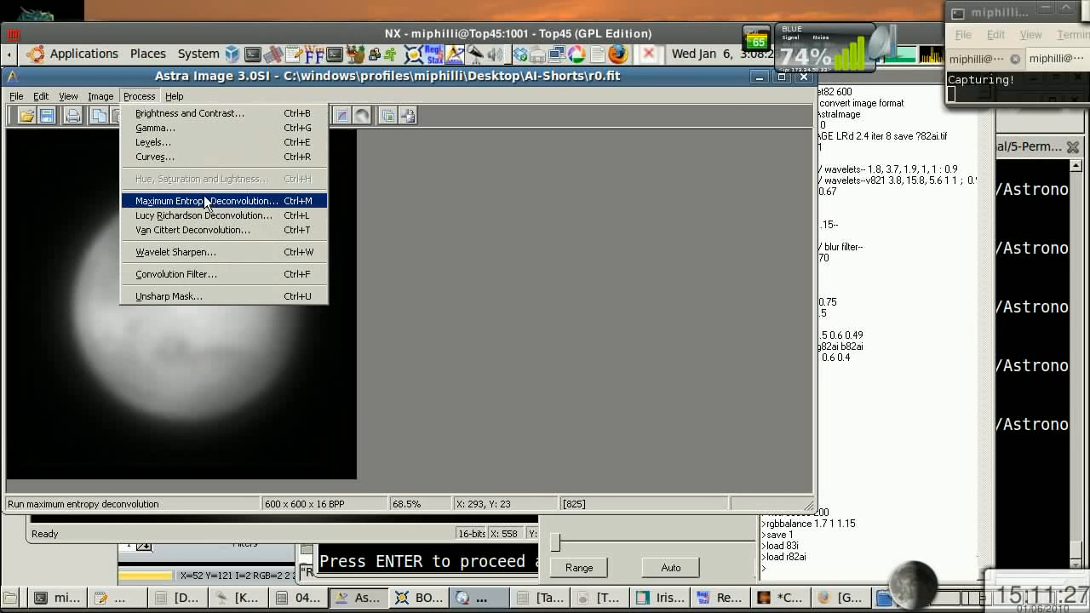
left_click(205, 200)
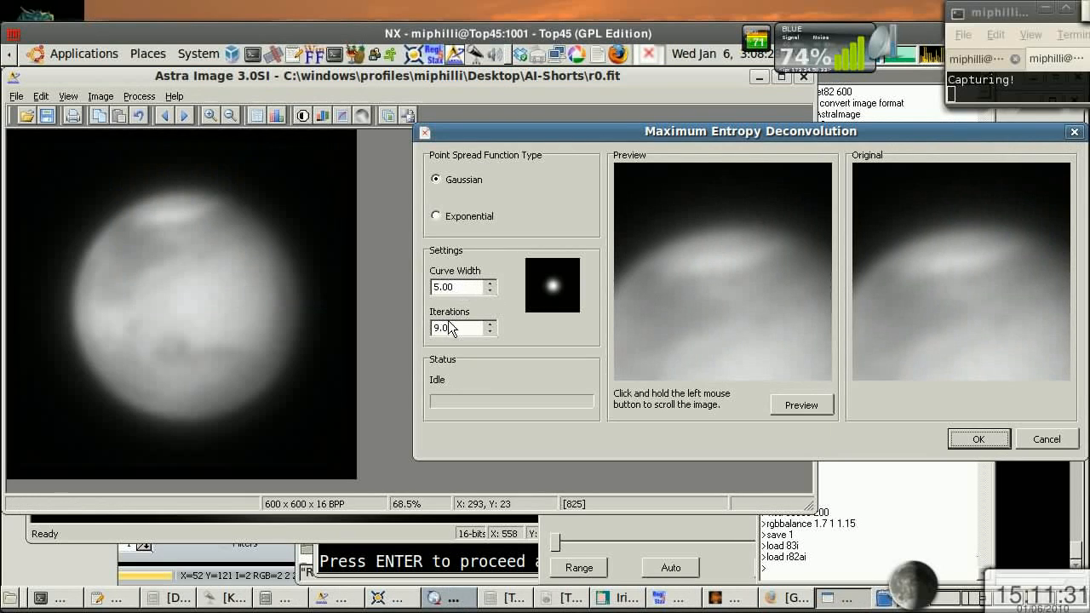
left_click(800, 405)
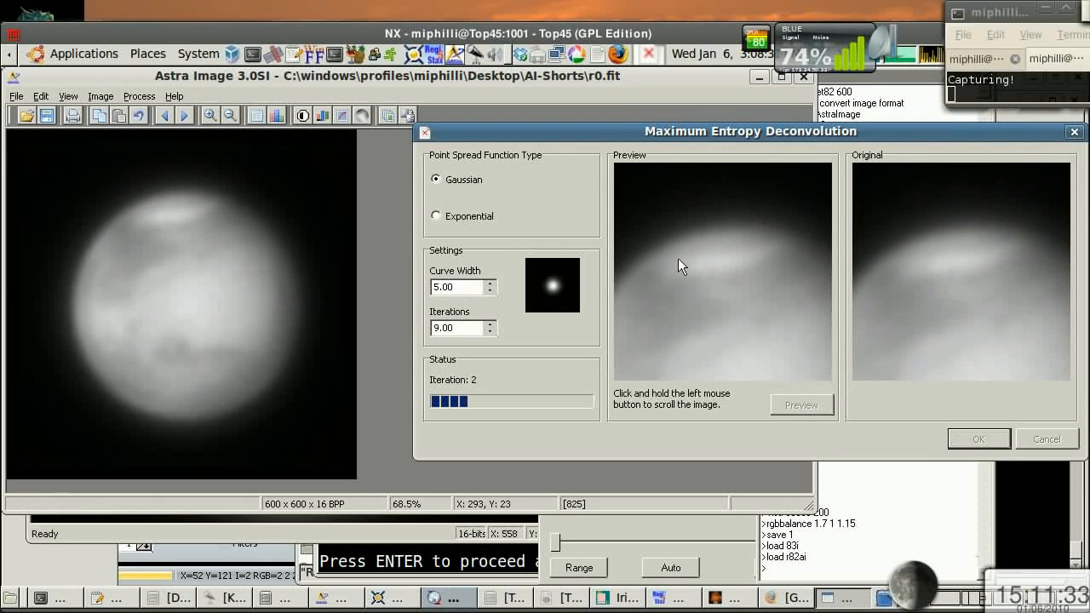
left_click(801, 405)
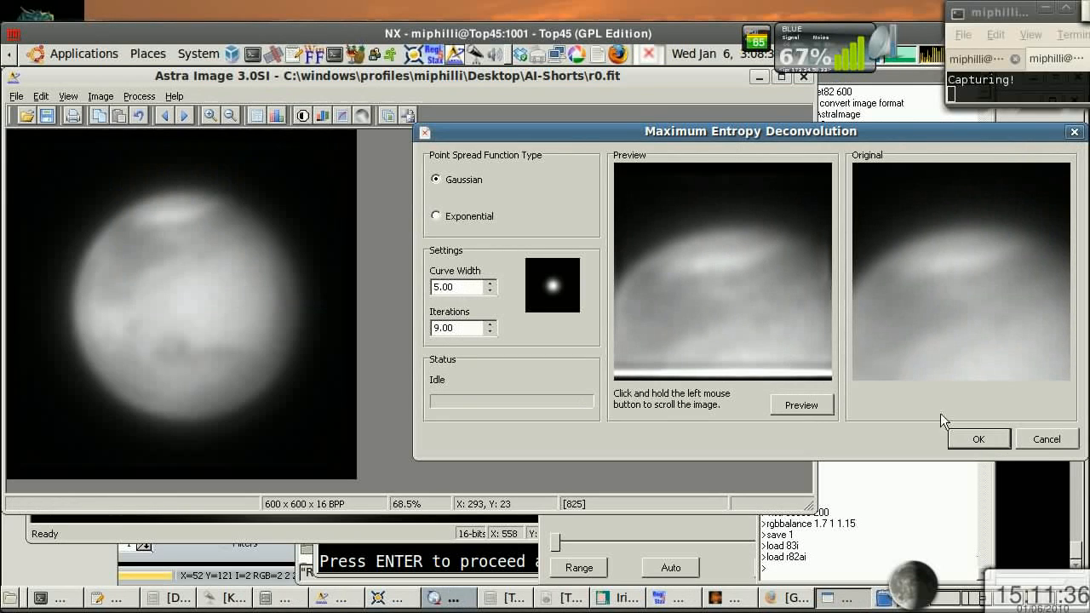
left_click(978, 438)
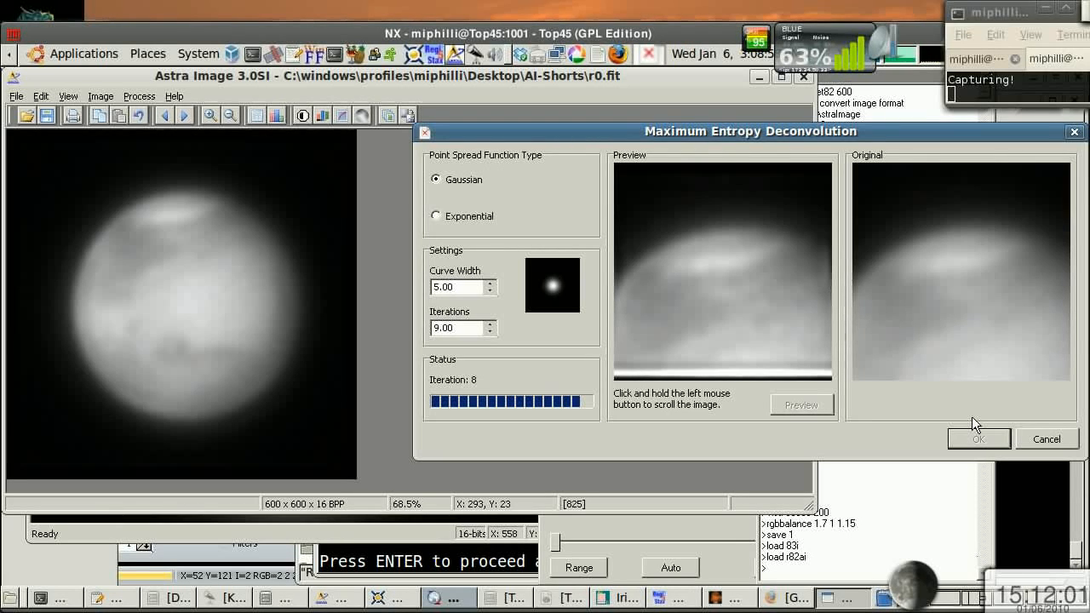
Step: Save the deconvolved image as R82ai.fit, replacing the existing file
left_click(978, 439)
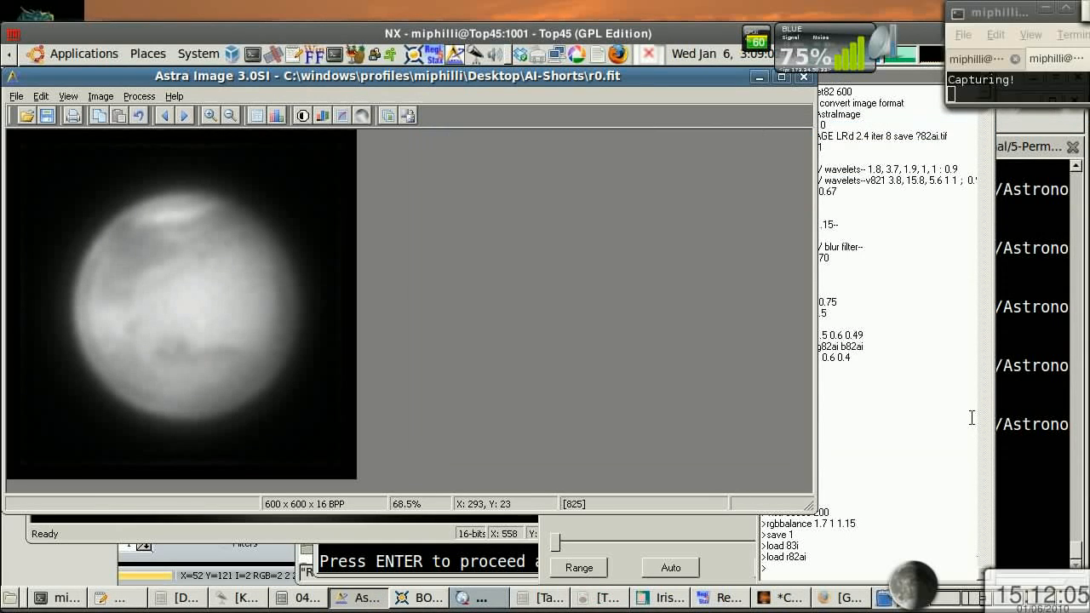
mouse_move(509, 268)
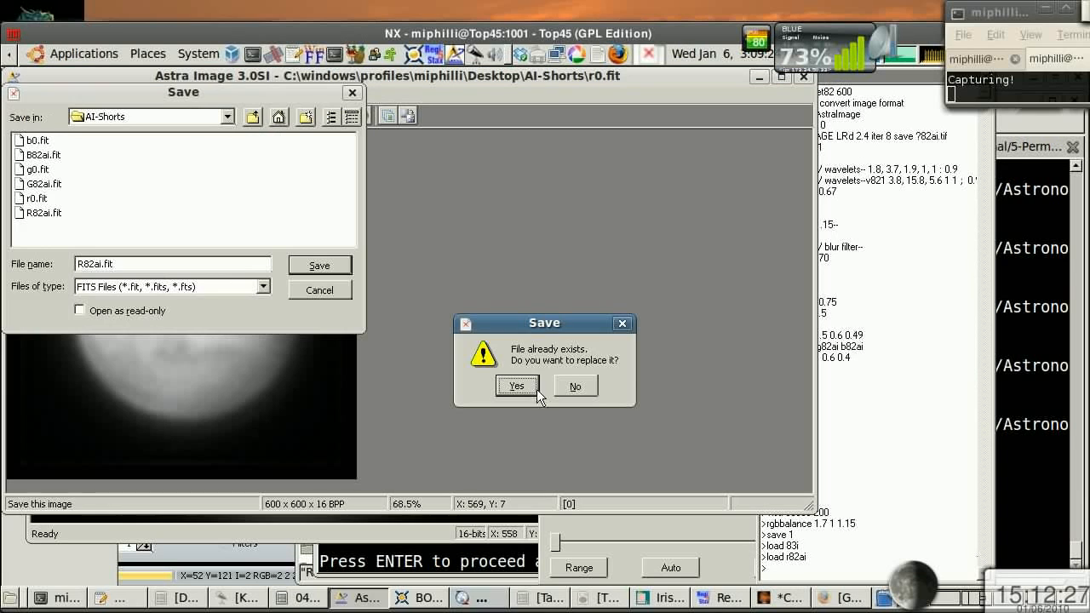
left_click(516, 386)
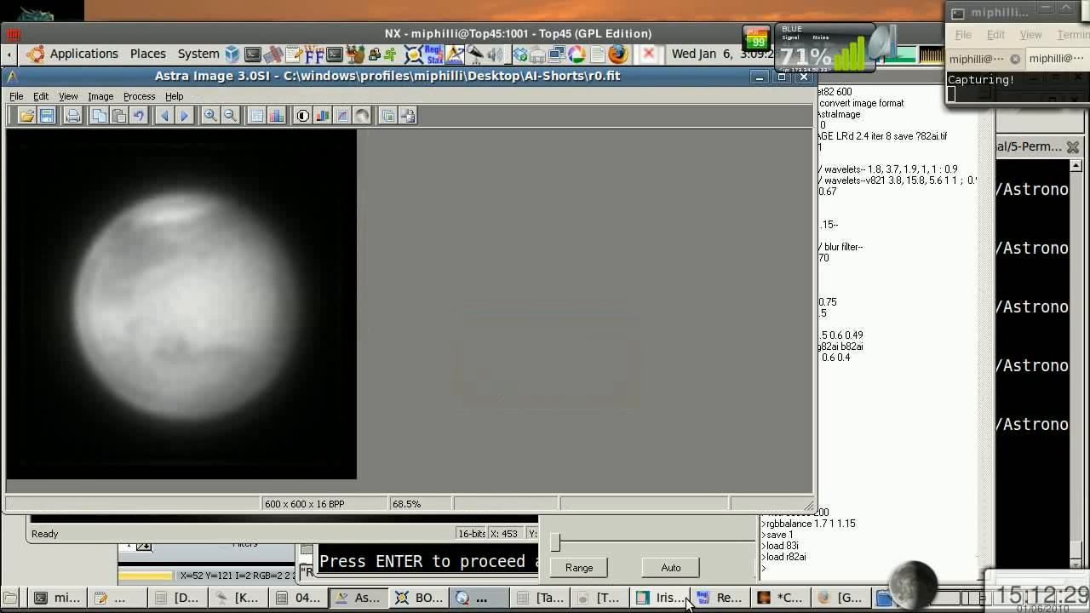
Step: Load r82ai.fit from AI-Shorts in Iris and open the wavelet sharpening settings
left_click(667, 597)
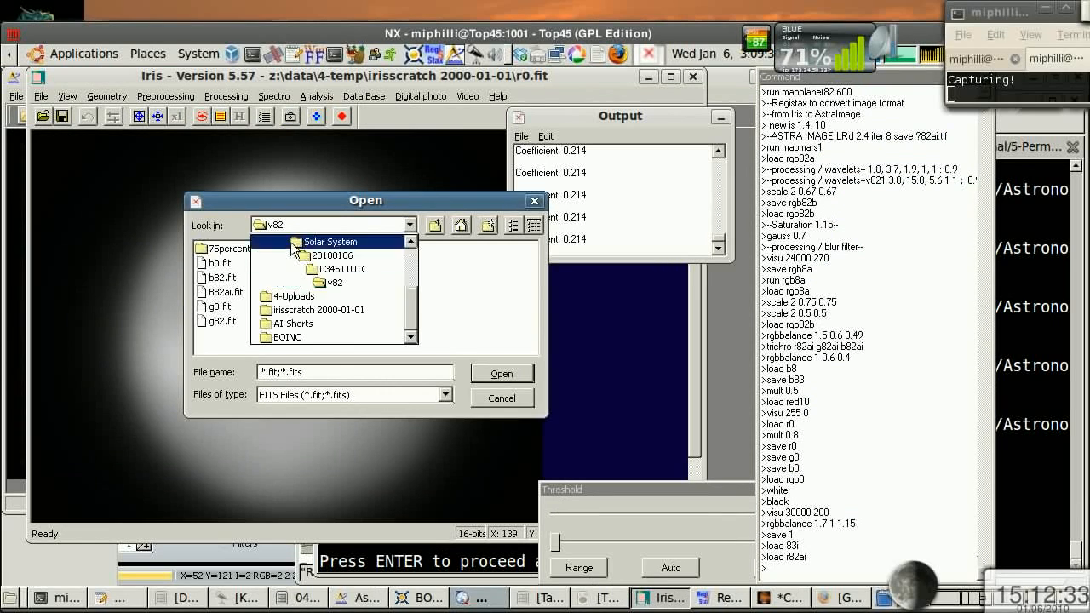
left_click(502, 373)
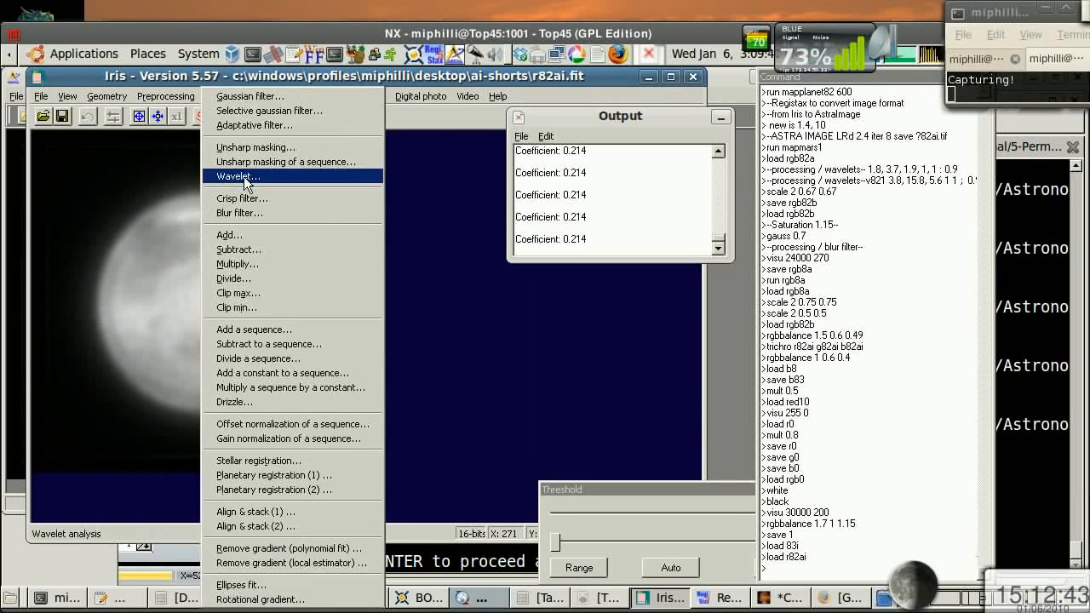
left_click(237, 177)
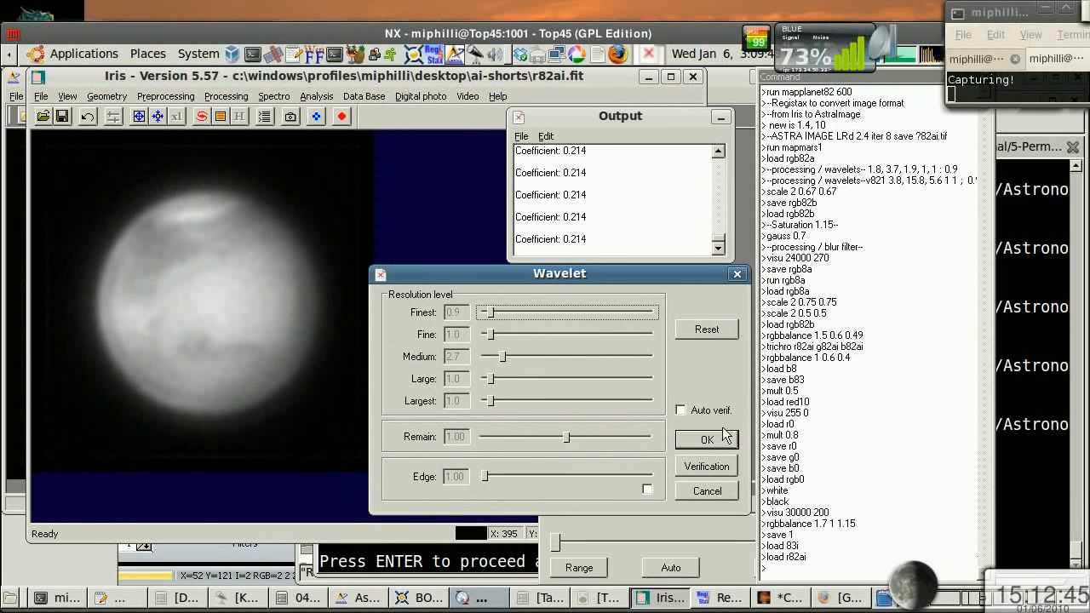